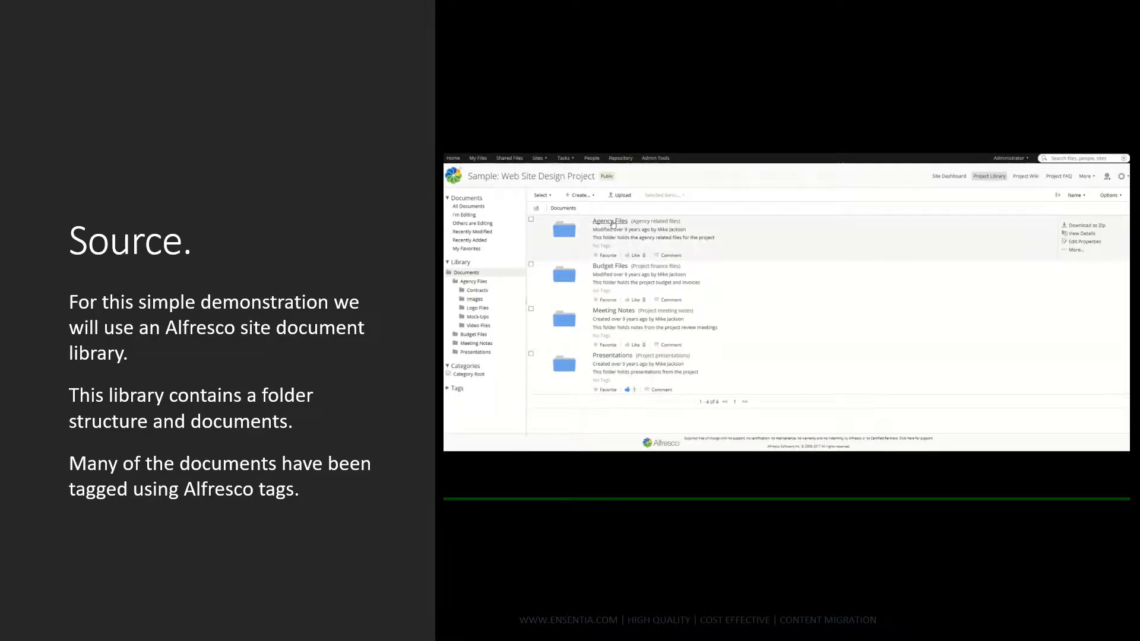
Open Agency Files > Images and view the properties and tags of coins.JPG.
click(609, 220)
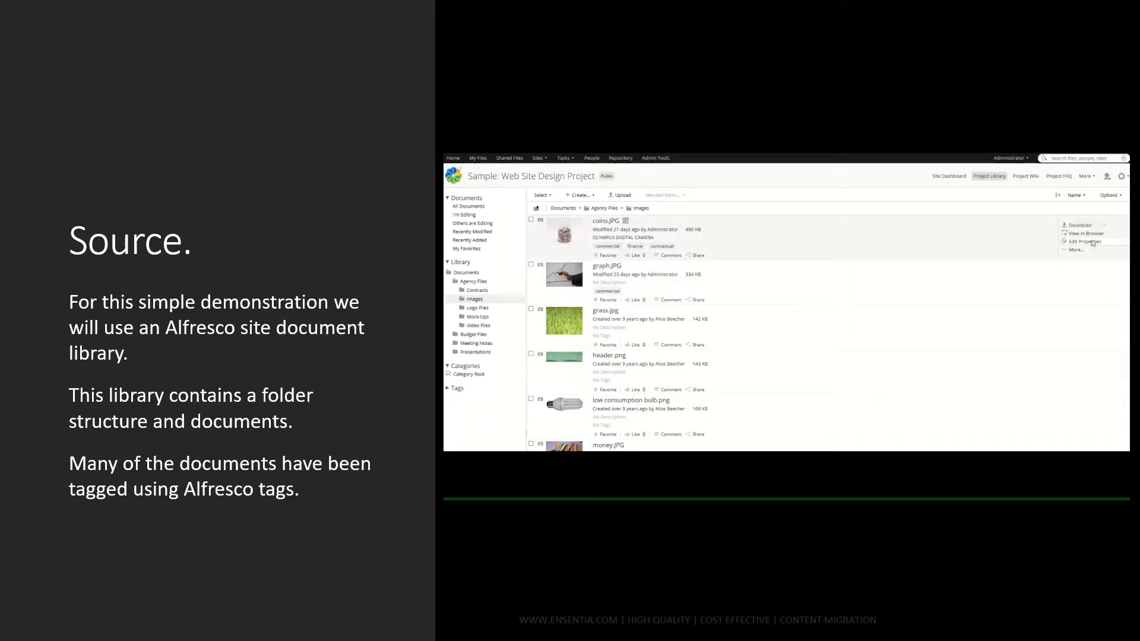
click(1084, 242)
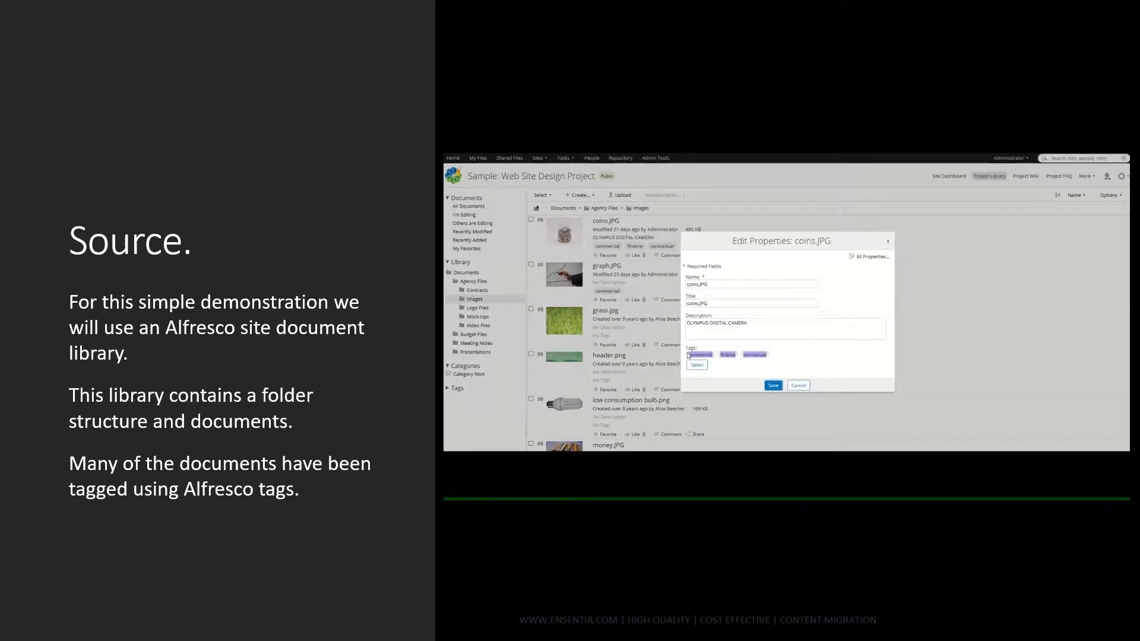
click(797, 385)
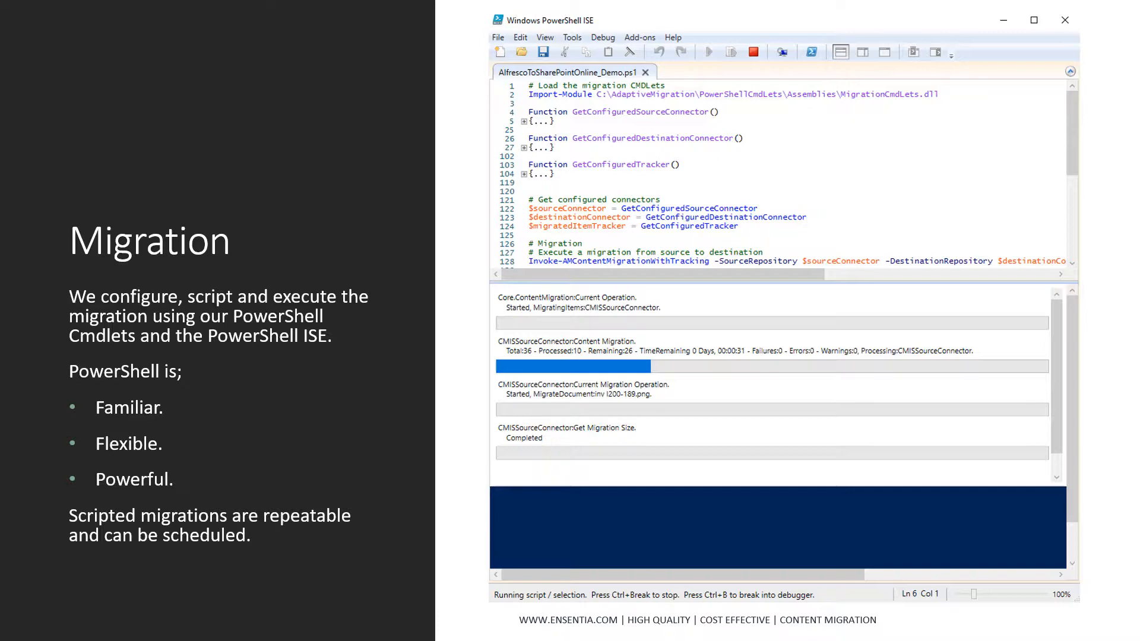
Run the AlfrescoToSharePointOnline_Demo.ps1 migration script in PowerShell ISE.
key(Right)
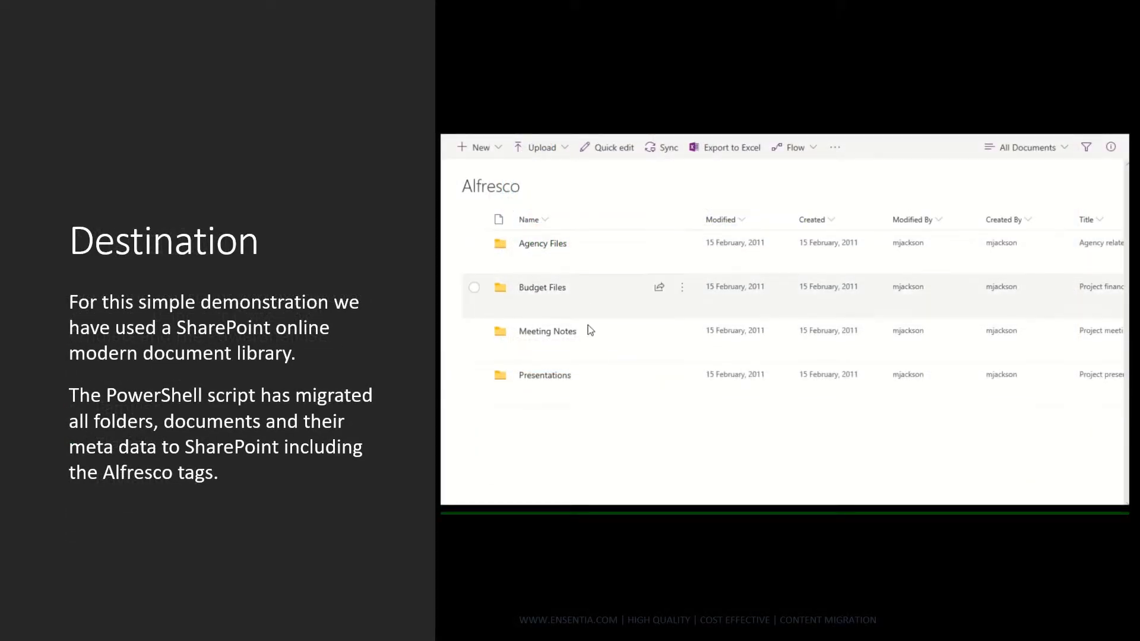
mouse_move(541, 244)
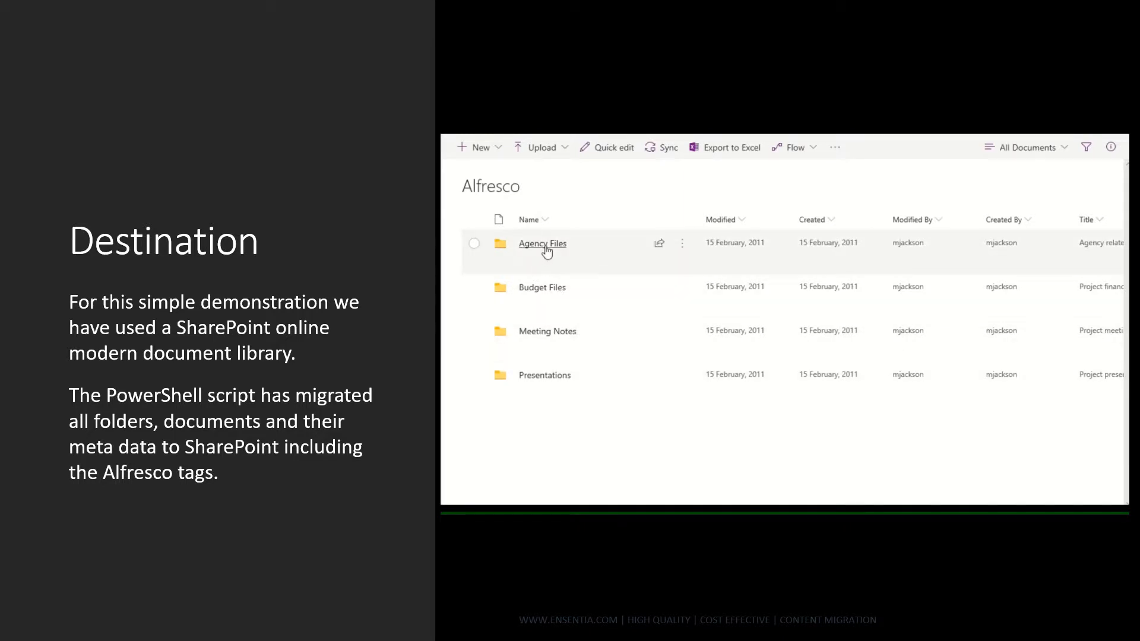
Open the migrated Agency Files > Images folder and select coins.JPG.
click(542, 243)
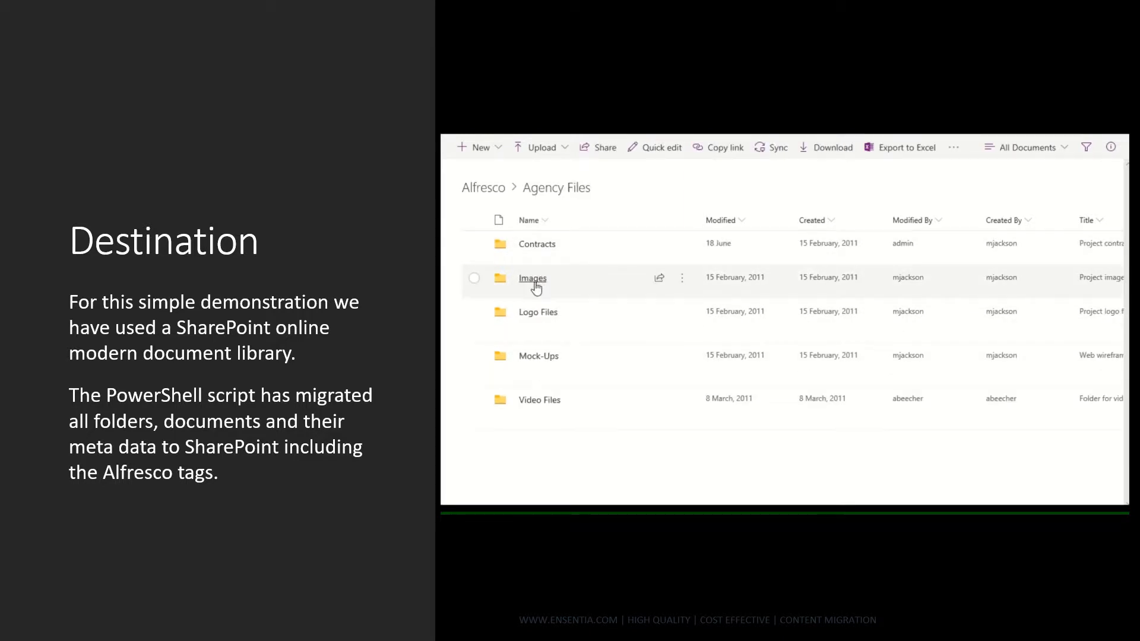
click(531, 278)
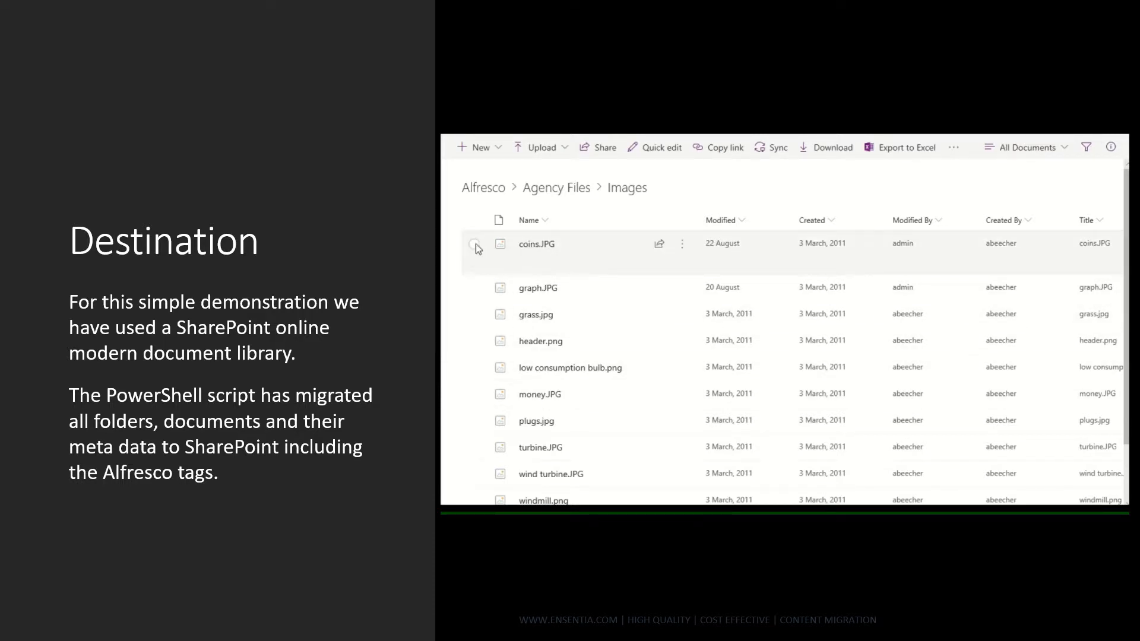
click(474, 243)
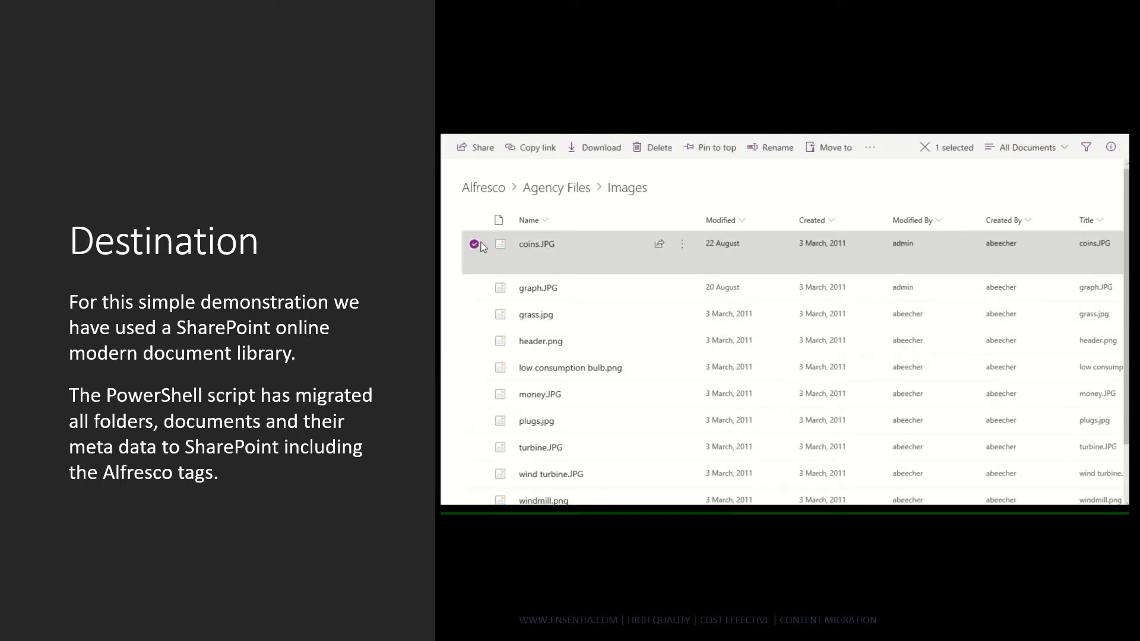
Show coins.JPG details and highlight its migrated tags: commercial, finance, contractual.
click(1111, 147)
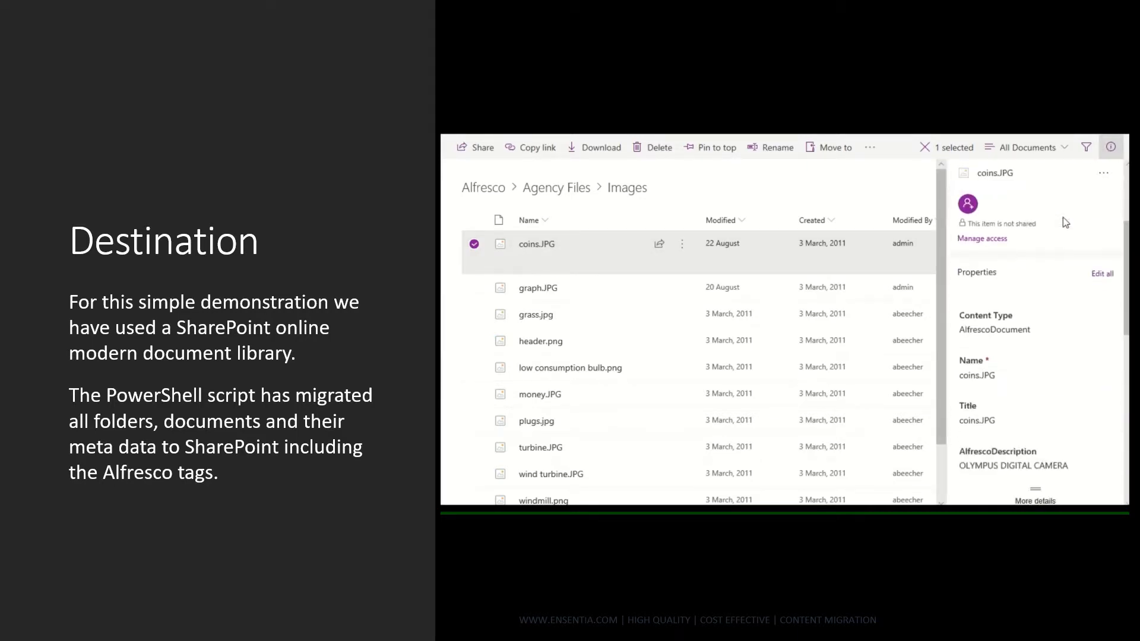
scroll(down, 3)
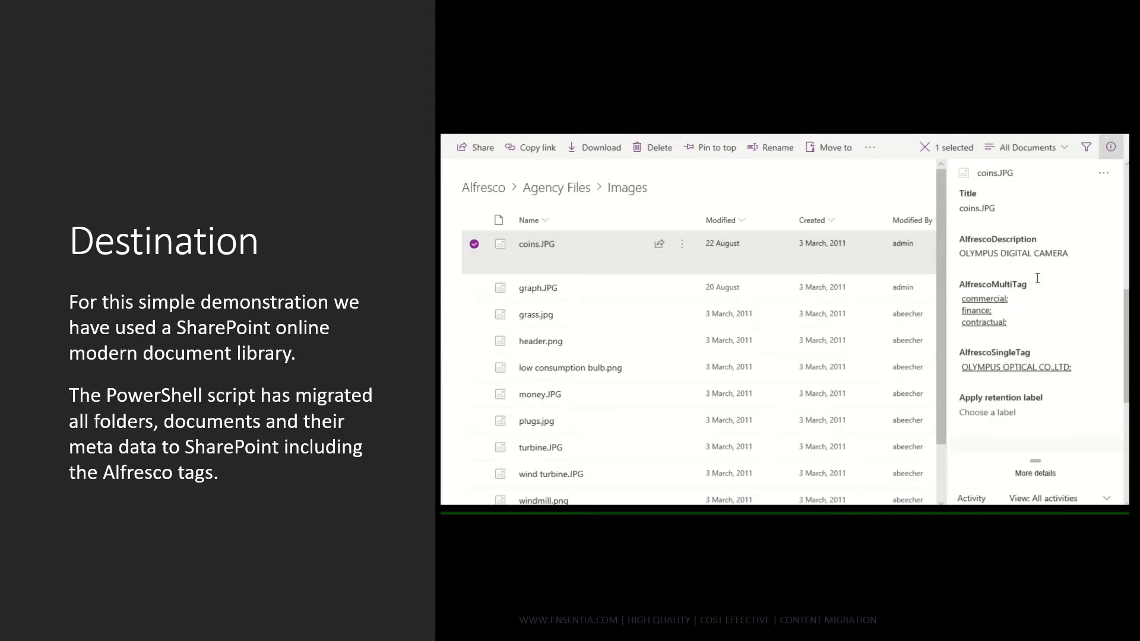
drag(961, 298, 1003, 322)
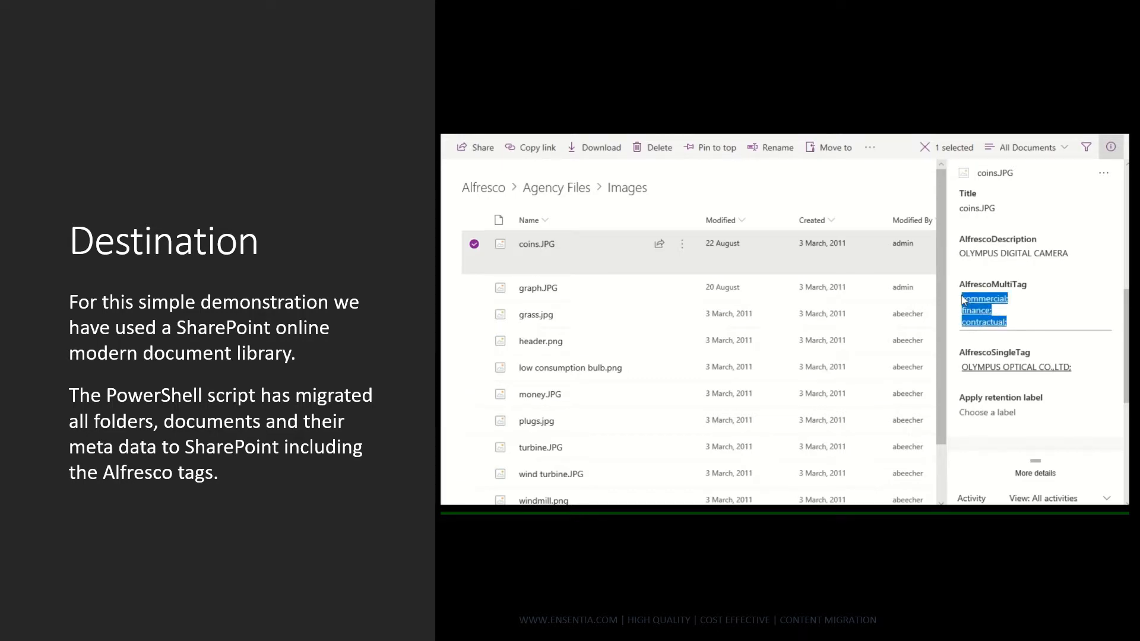